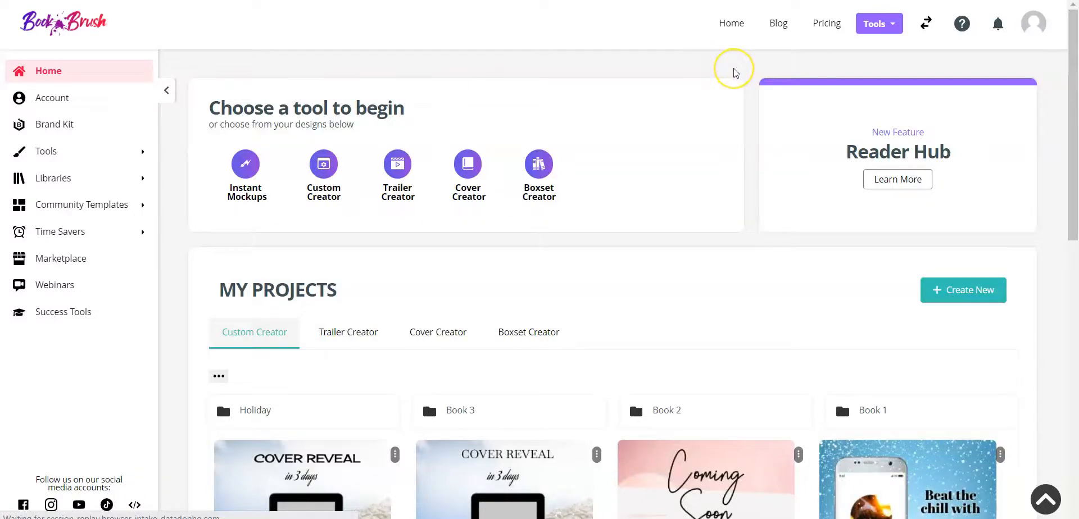
mouse_move(734, 72)
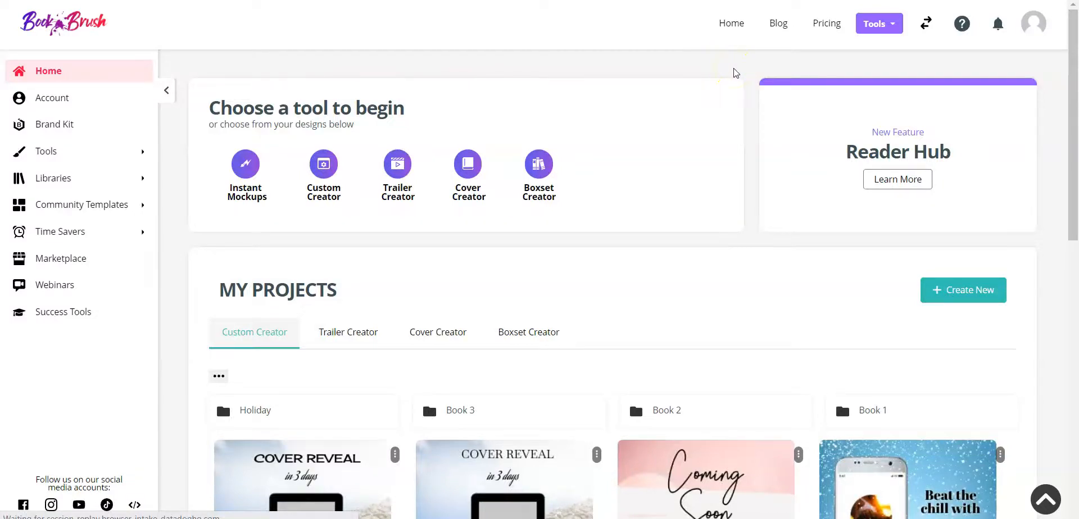
mouse_move(323, 164)
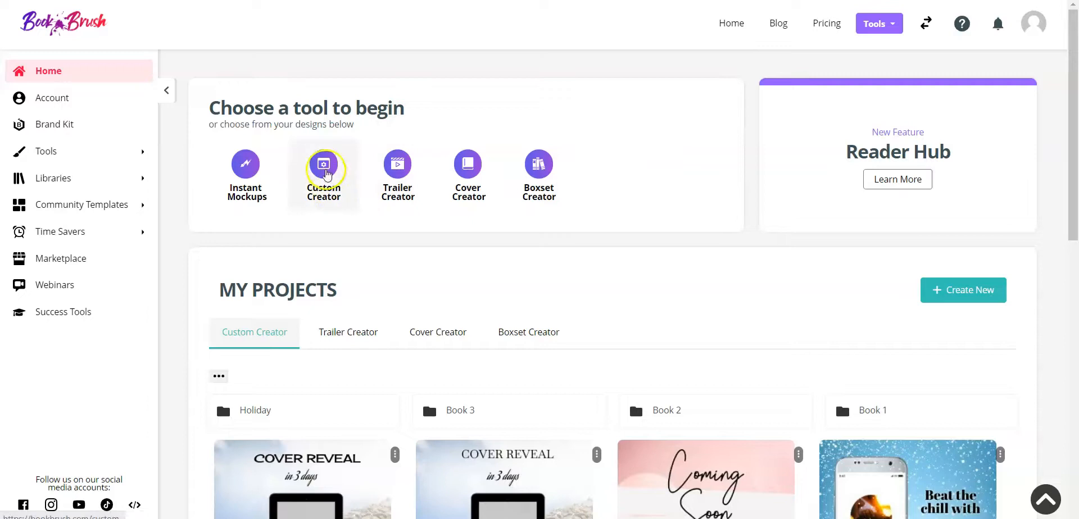
- Start a new design in the Custom Creator editor
left_click(324, 168)
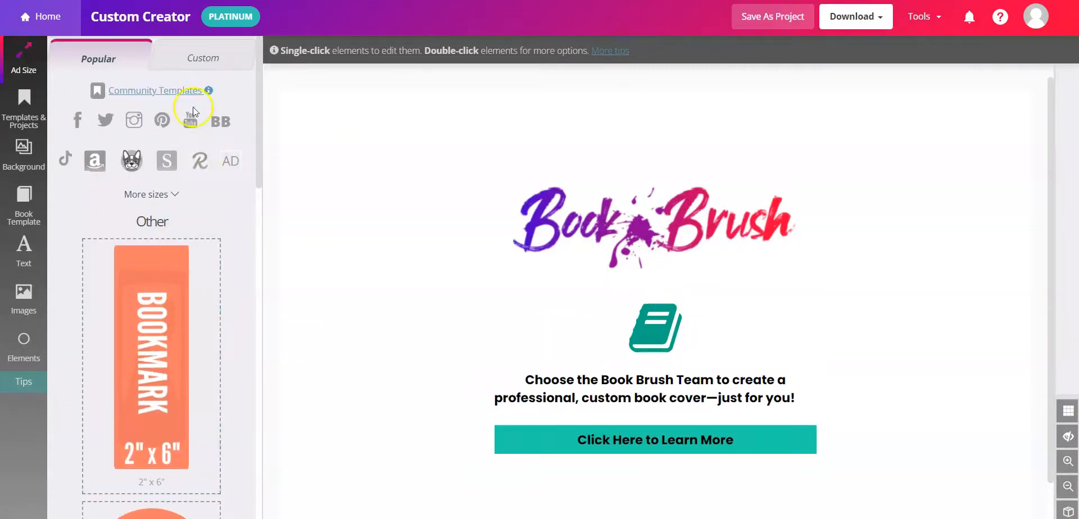
- Filter the Community Templates by the Bookmark platform and browse the results
left_click(151, 90)
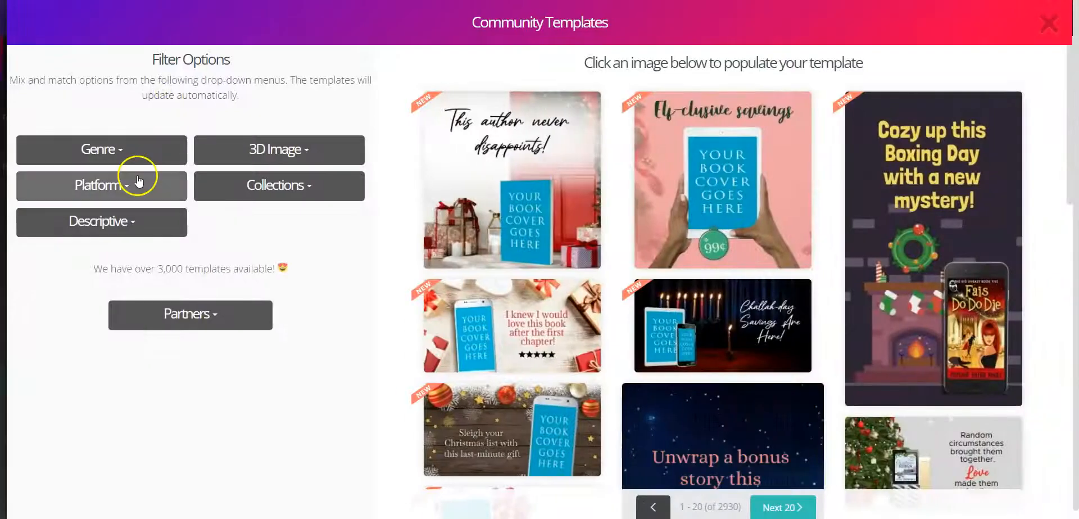
left_click(101, 185)
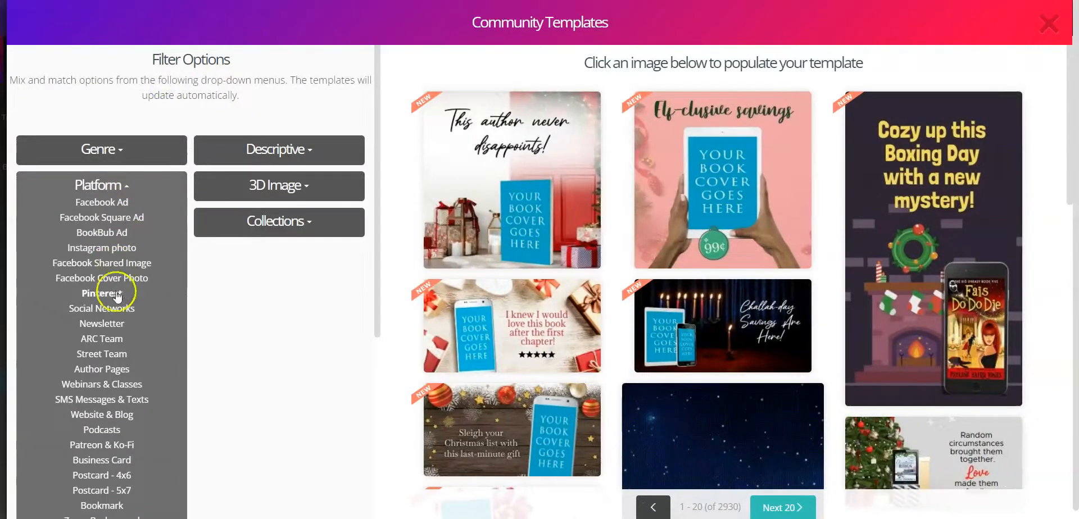
left_click(101, 505)
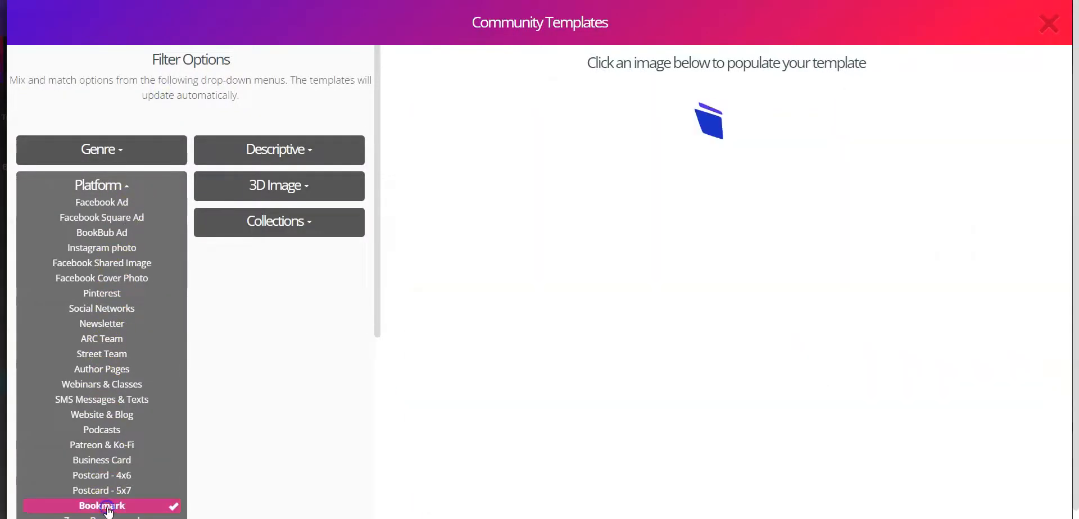
left_click(102, 505)
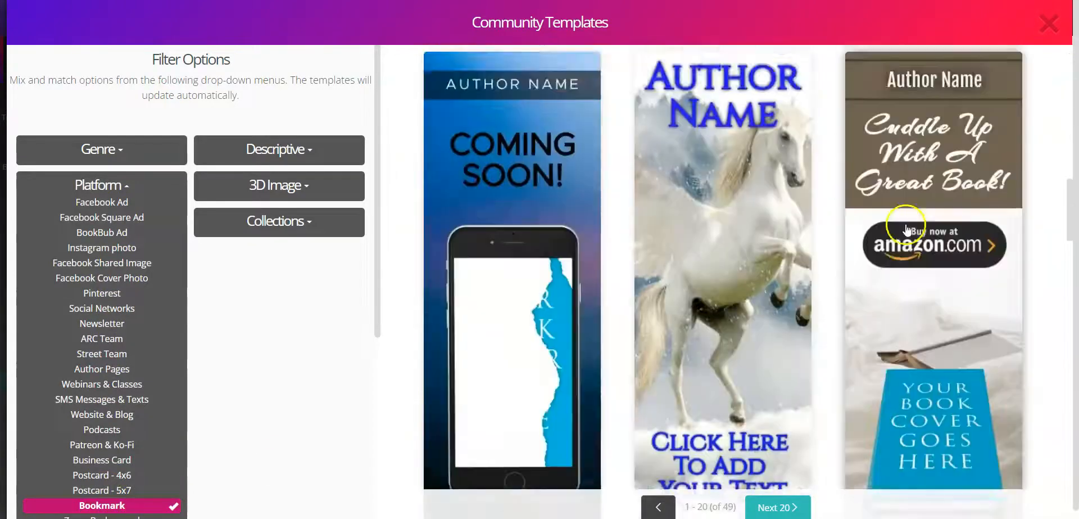
scroll("down", 3)
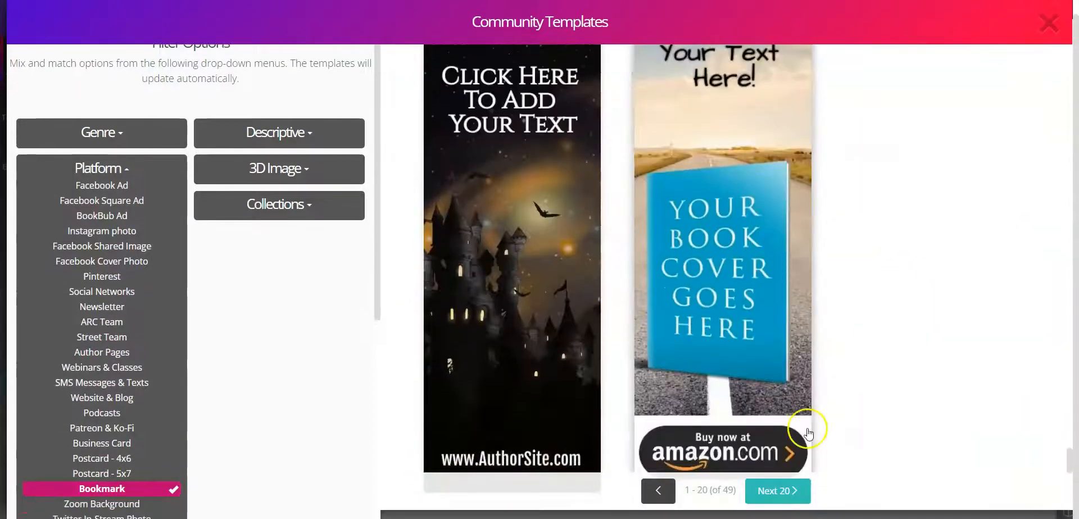
- Page to the next results and apply the sailboat 'Sail Away With A Great Book!' template
left_click(776, 491)
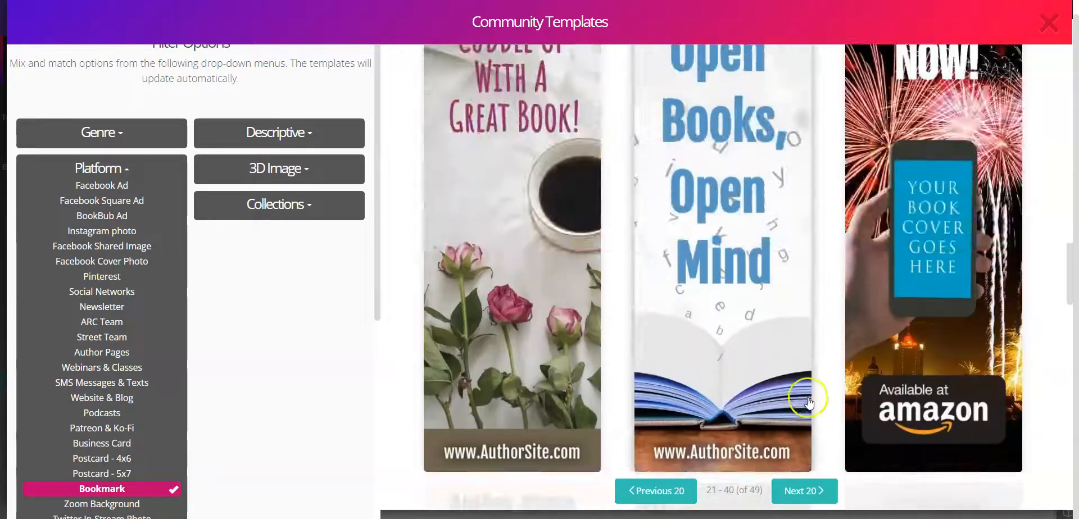
left_click(802, 491)
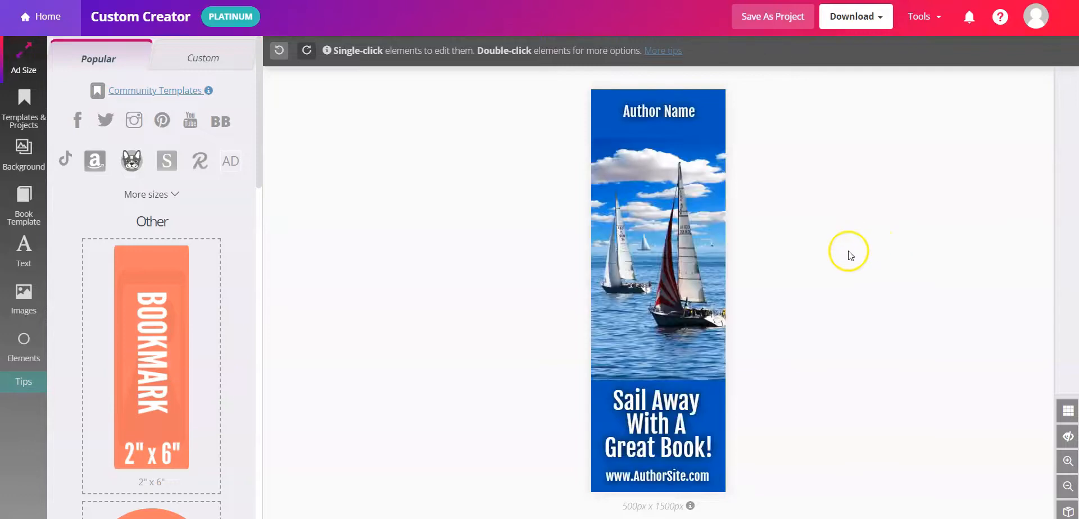
left_click(657, 111)
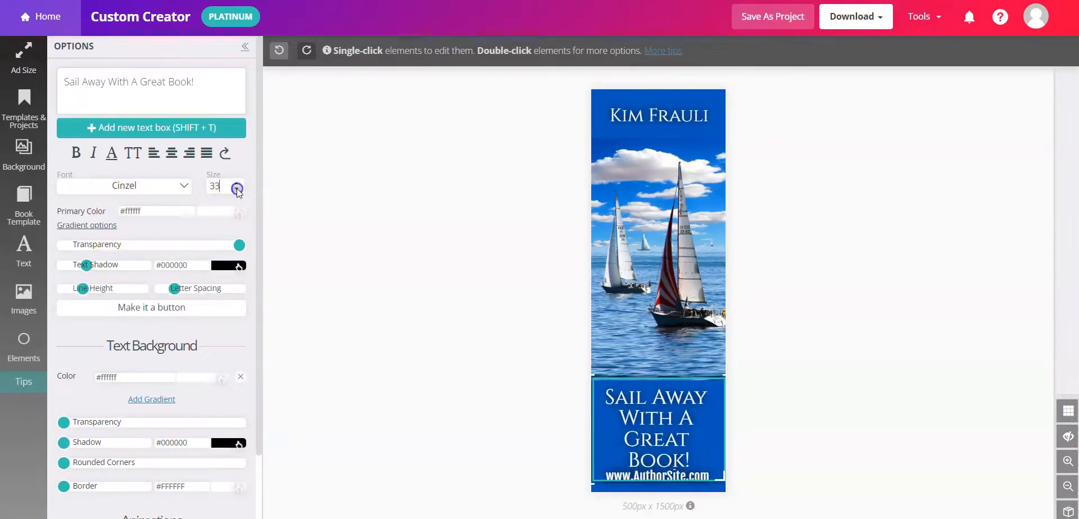
left_click(657, 475)
type("www.KimFrauli.com")
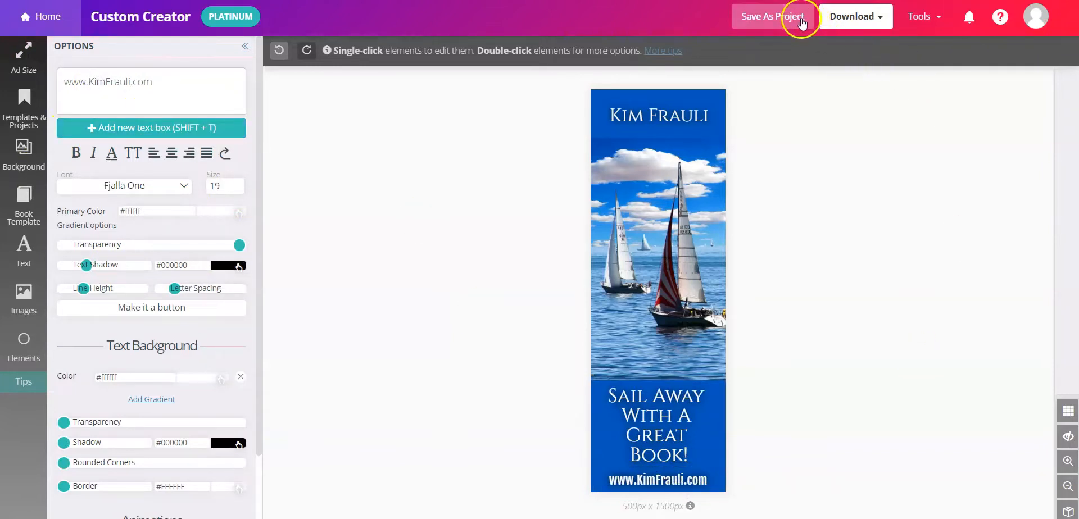
- Check the download formats, then rewrite the slogan as 'Relax With A Great Book!'
left_click(854, 16)
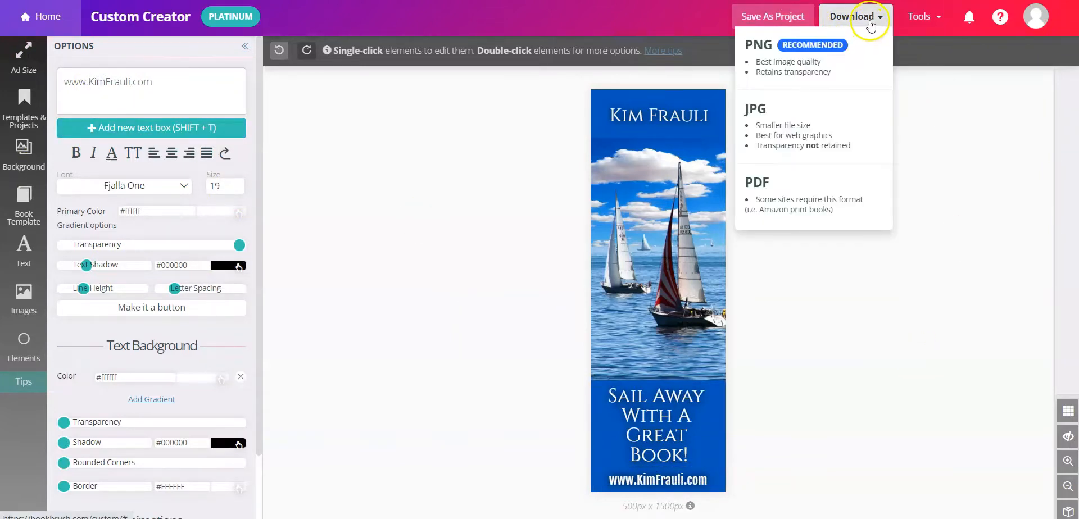
left_click(897, 327)
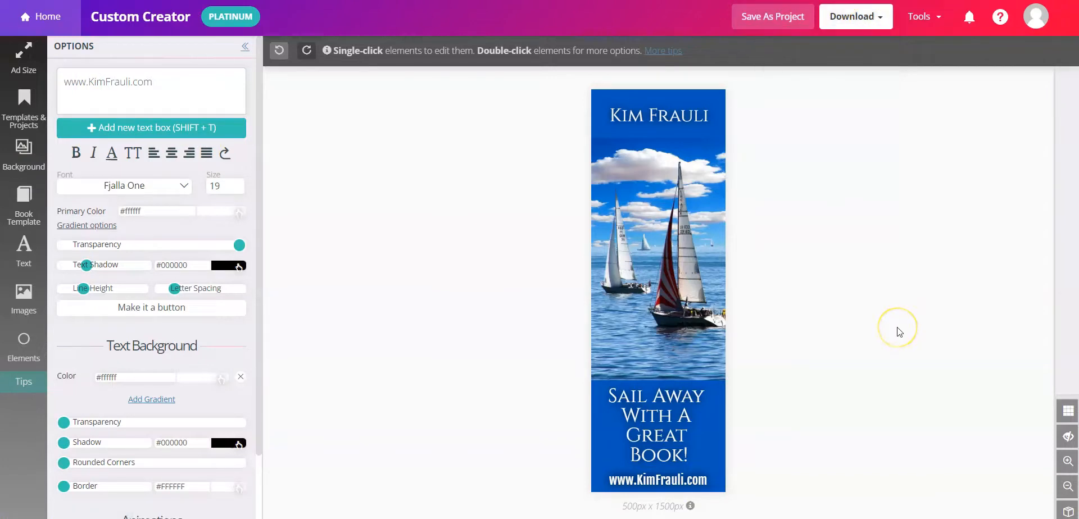
mouse_move(899, 333)
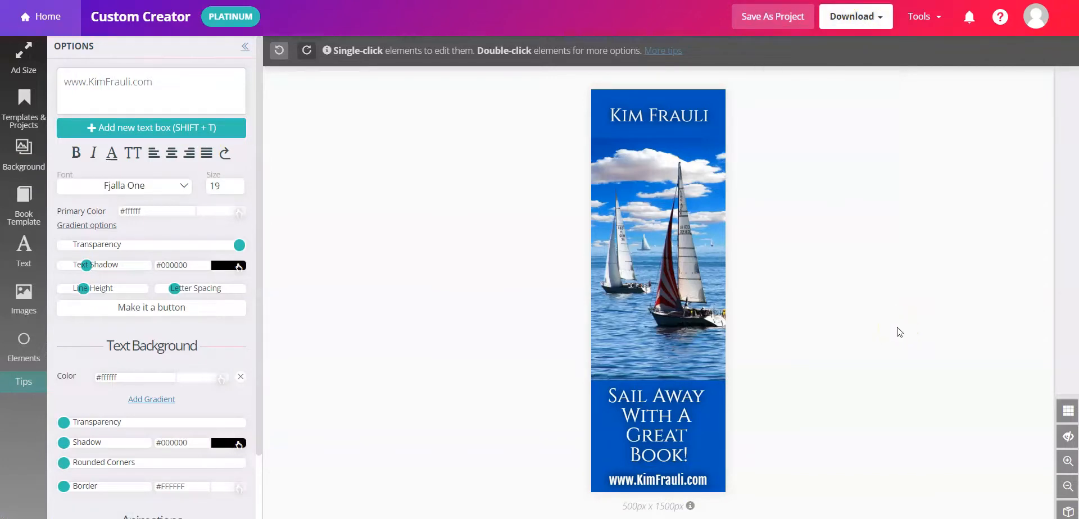
left_click(657, 423)
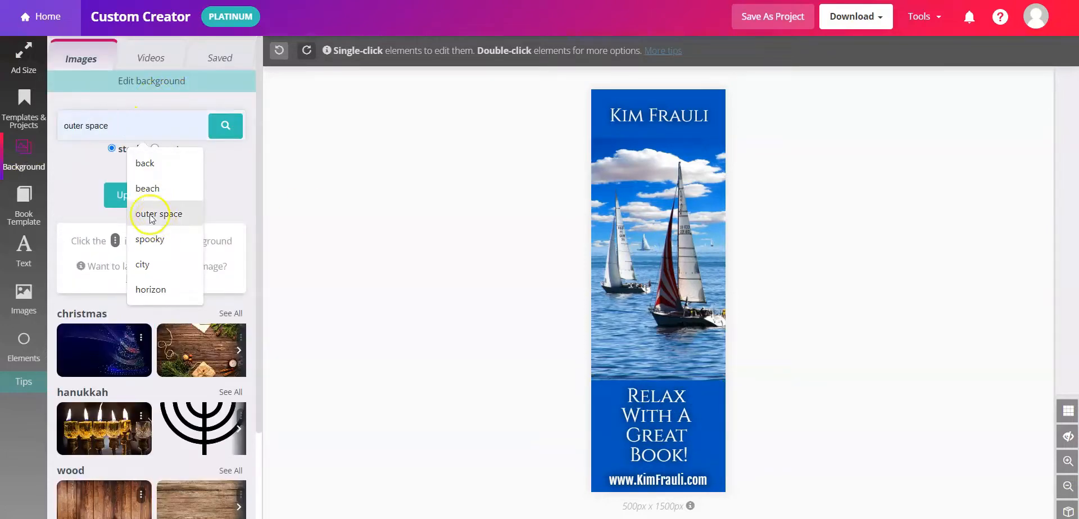
- Apply a beach stock photo with palm trees and lounge chairs as the background
left_click(147, 189)
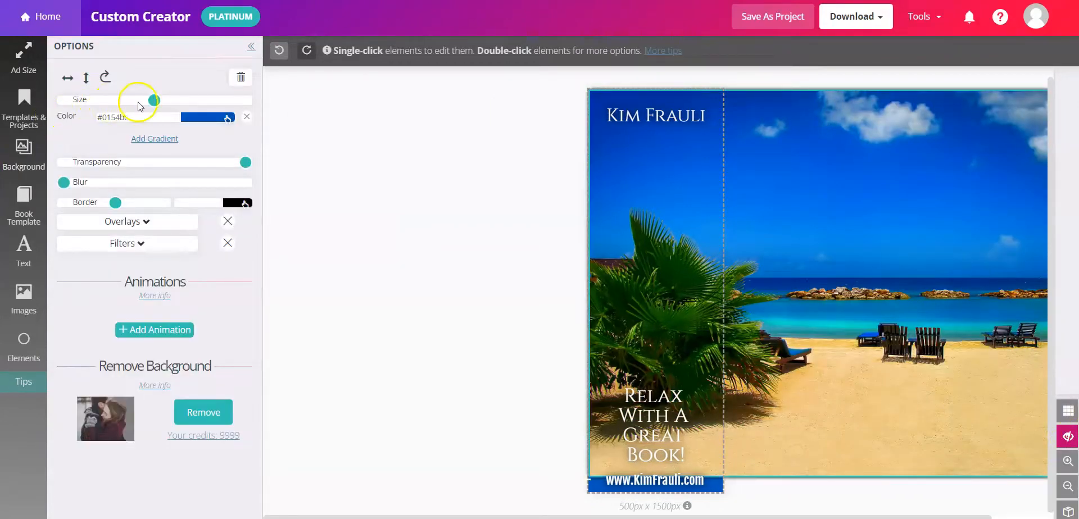
- Shrink the beach background and hide everything lying outside the bookmark area
left_click_drag(153, 100, 118, 100)
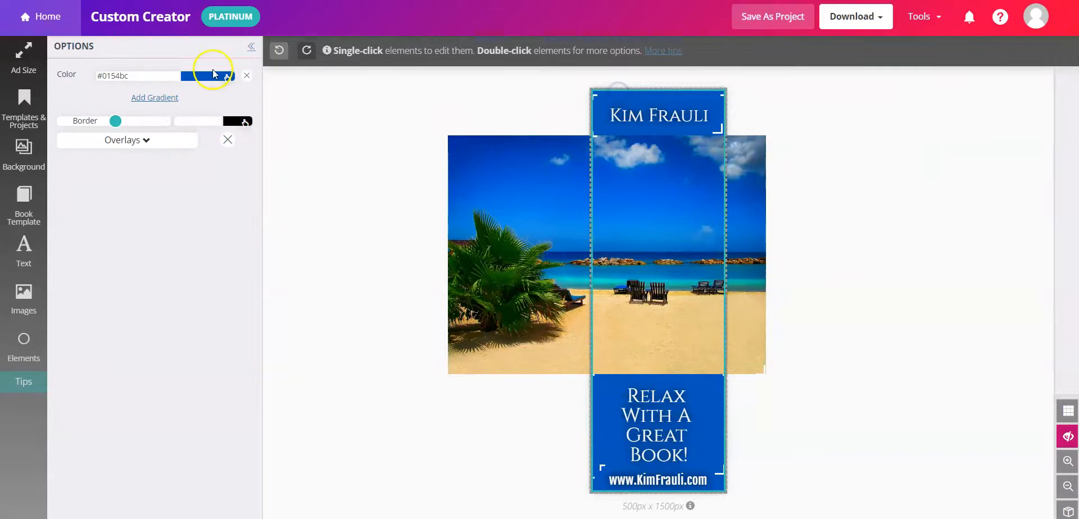
left_click(213, 75)
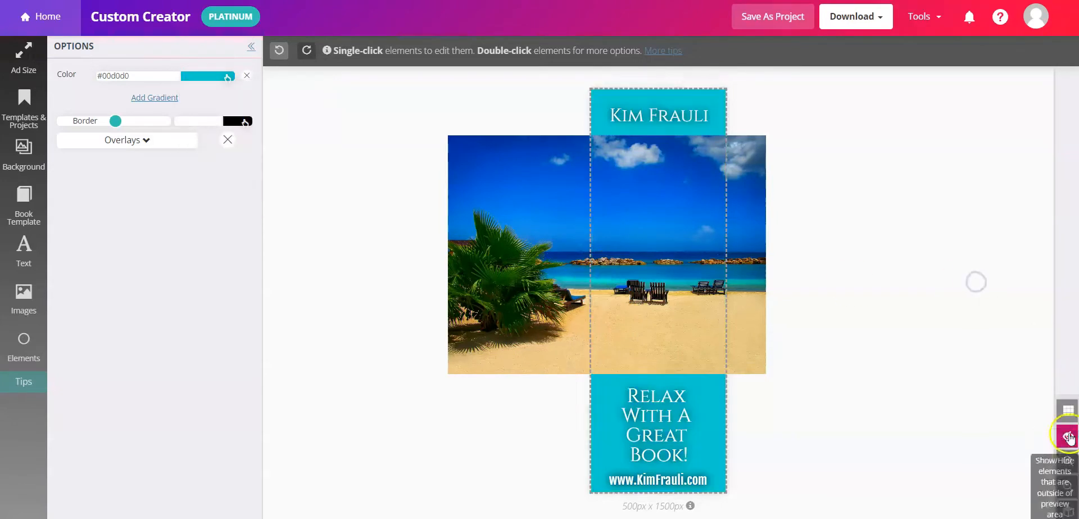
left_click(1067, 438)
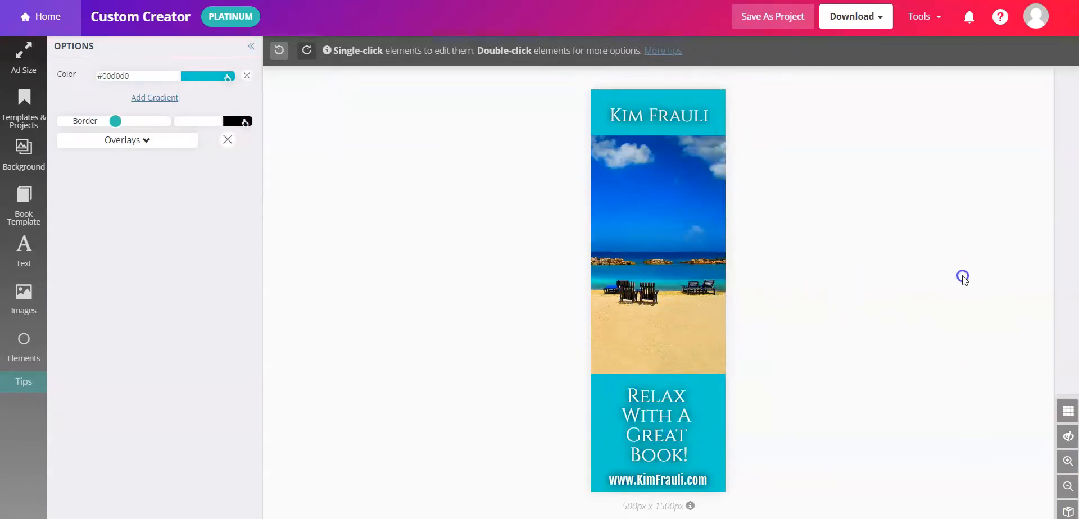
mouse_move(975, 275)
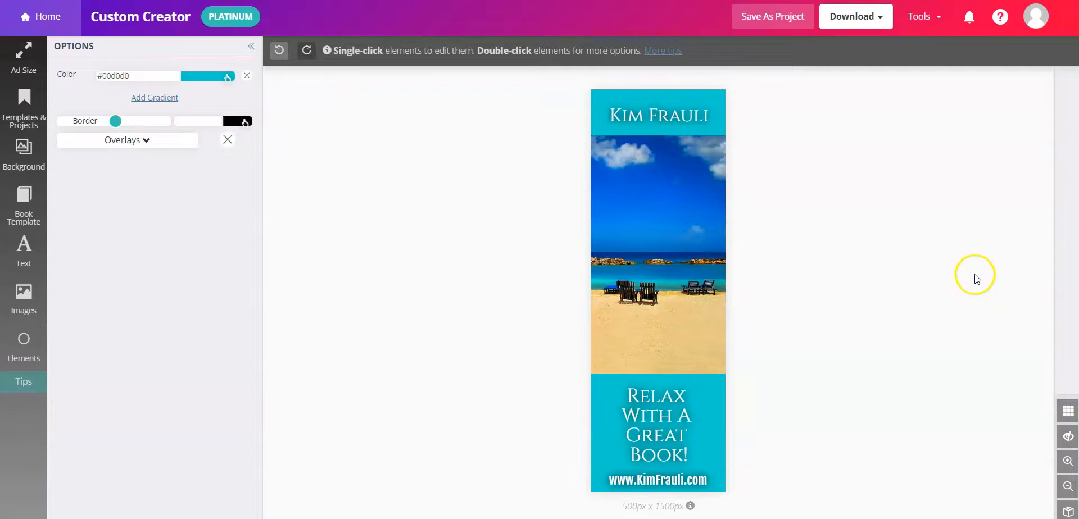
- Review the download format choices without downloading
left_click(854, 15)
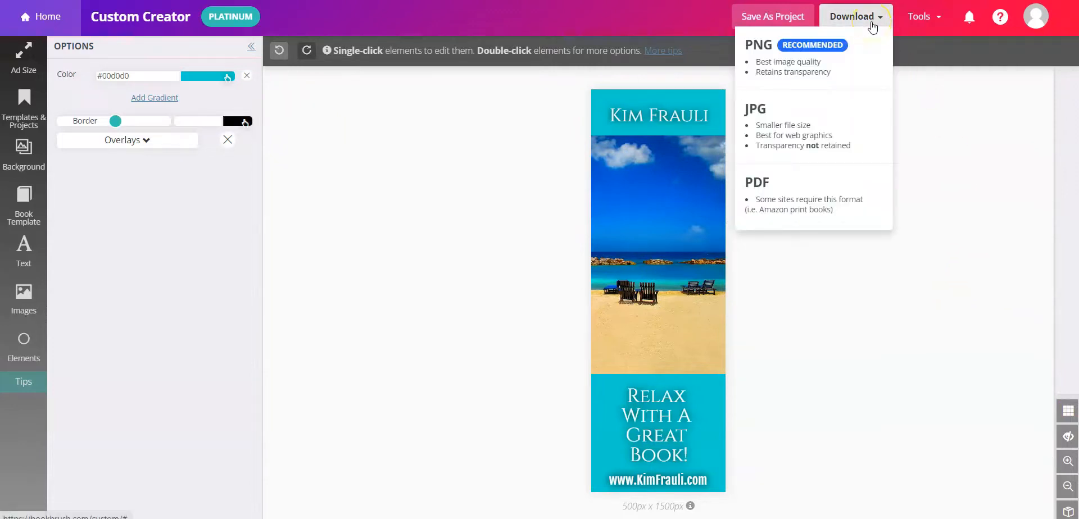
left_click(996, 304)
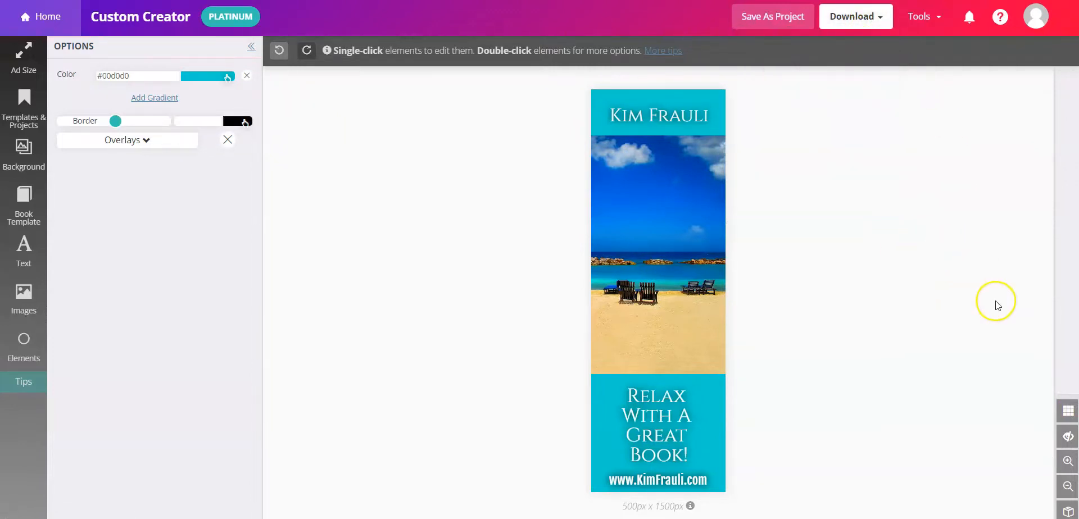
mouse_move(998, 305)
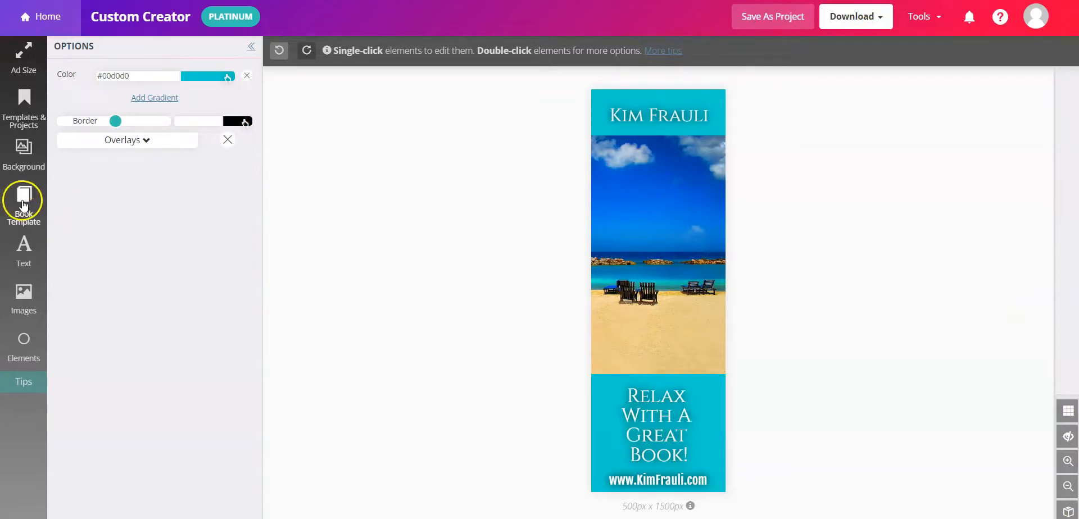
- Place a tablet mockup of the 'When No One Was Looking' cover on the beach scene
left_click(23, 199)
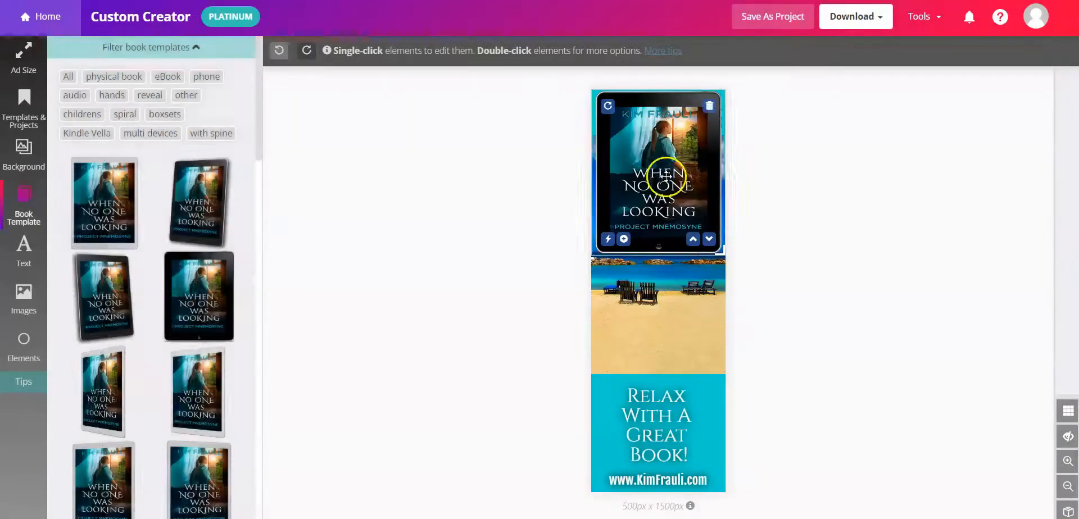
left_click(657, 172)
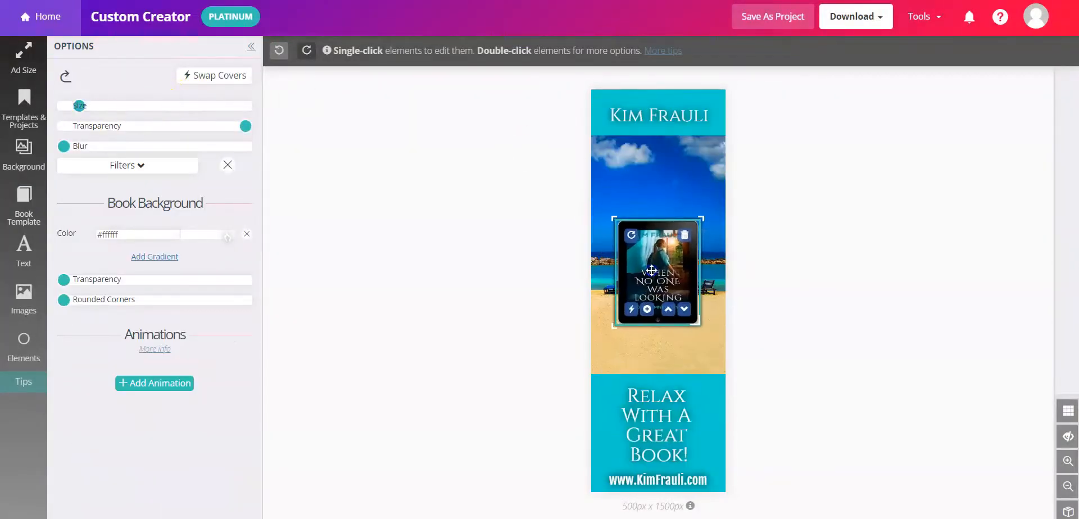
left_click(1021, 296)
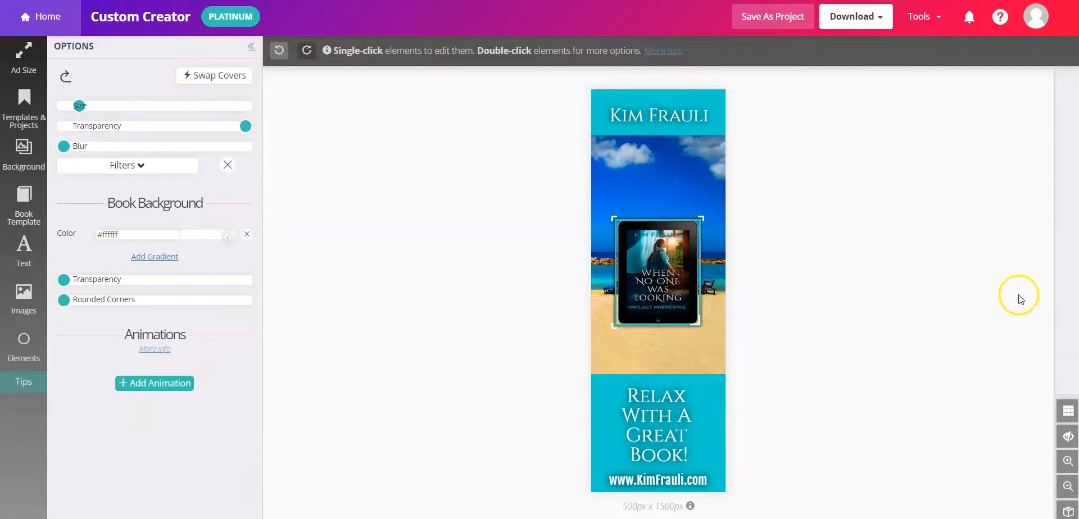
mouse_move(1010, 291)
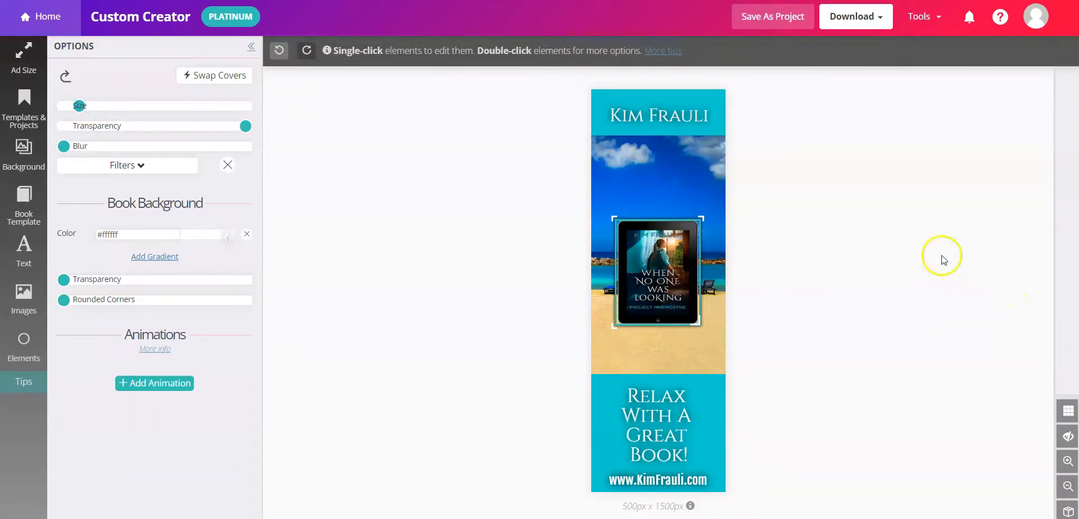
left_click(22, 59)
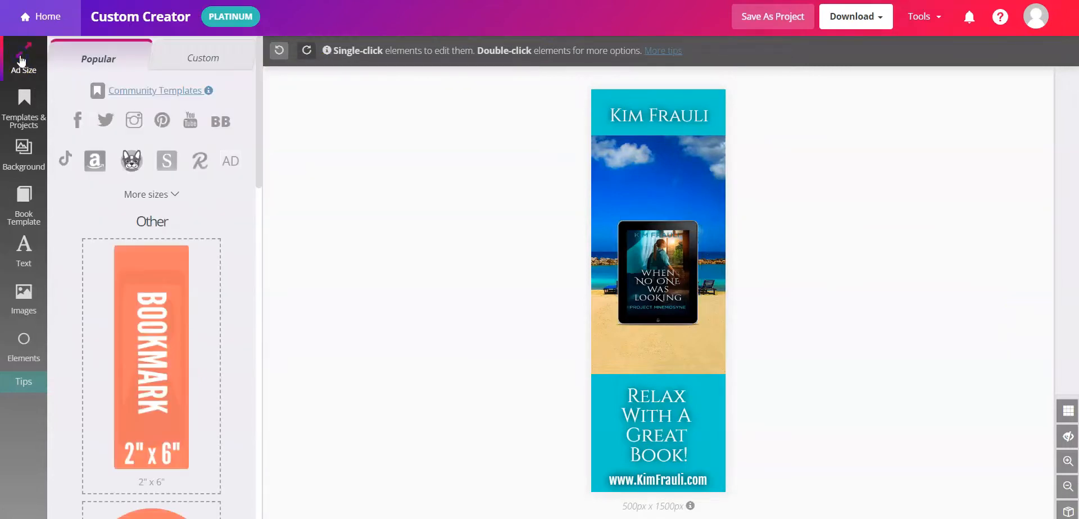
- Resize the canvas to a custom 1500 by 500 pixel horizontal format
left_click(203, 57)
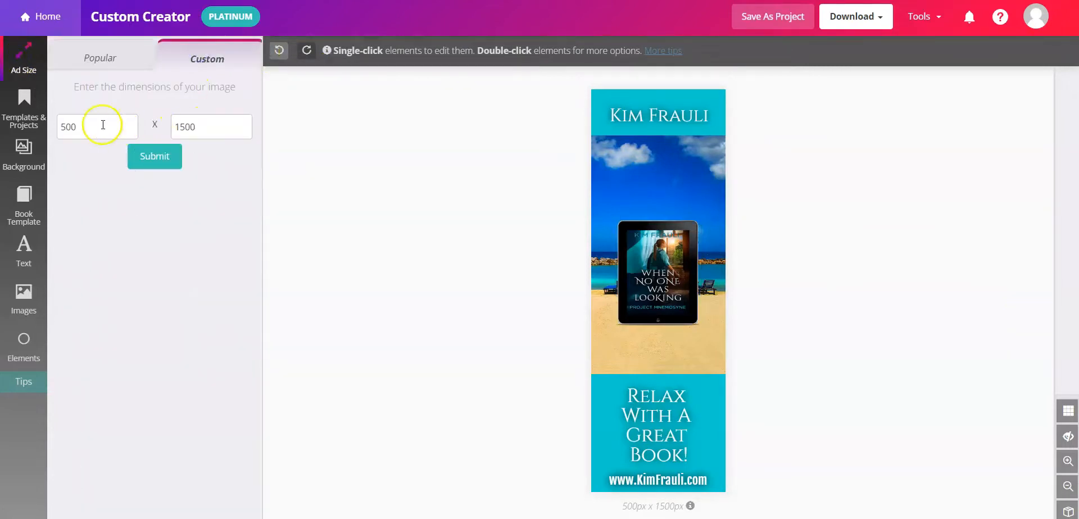
left_click(97, 126)
type("1500")
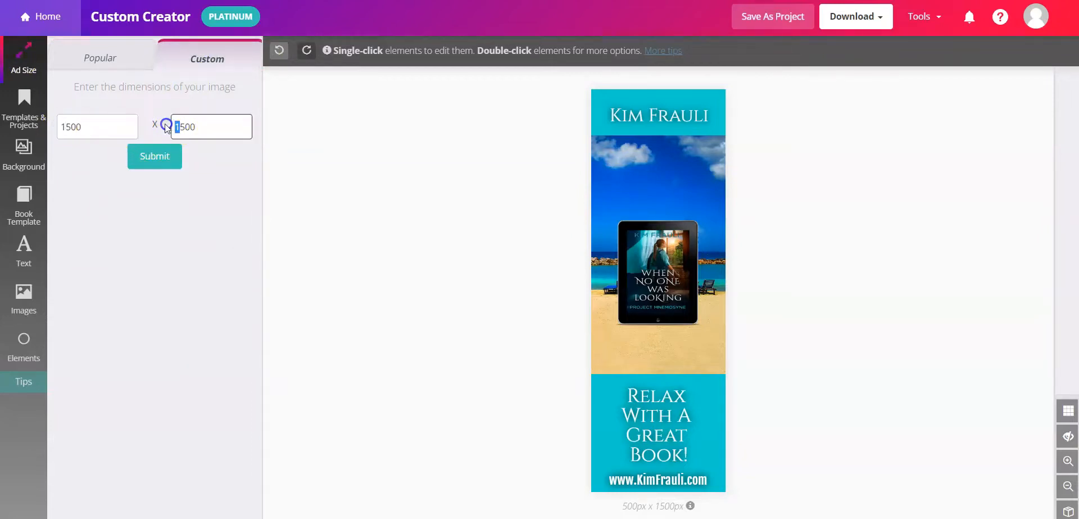
left_click(154, 156)
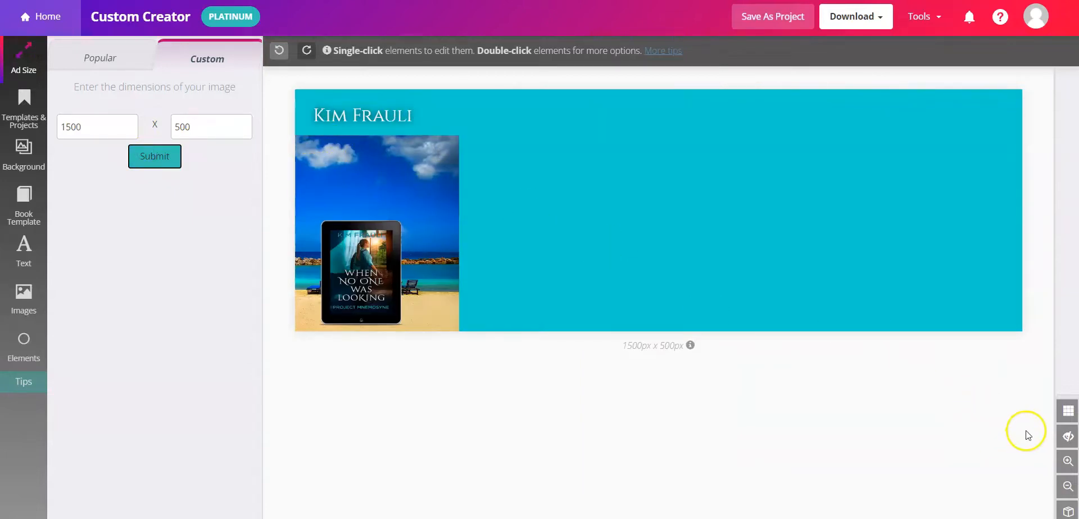
mouse_move(1068, 437)
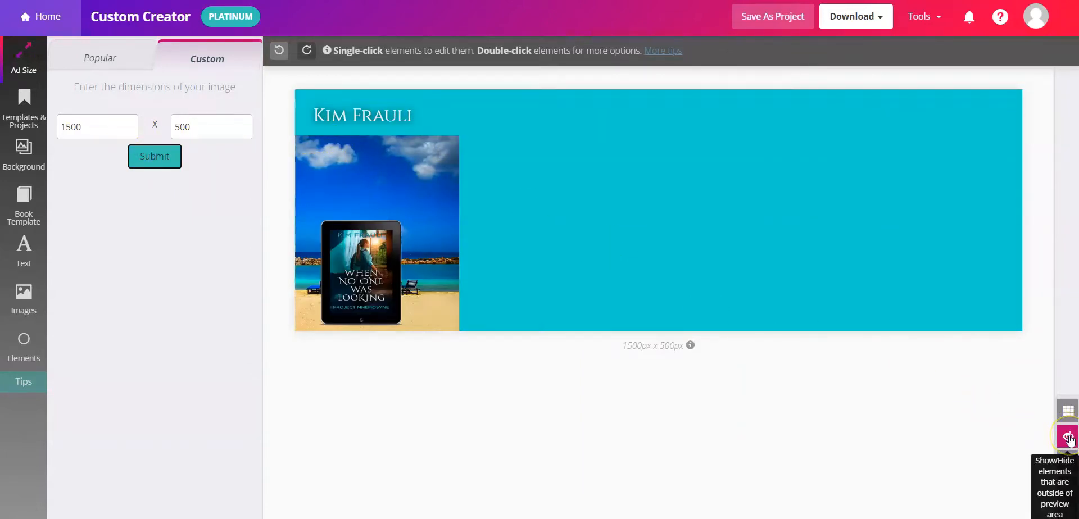
- Show content outside the canvas, enlarge Kim Frauli over the beach and select the tablet mockup
left_click(1068, 436)
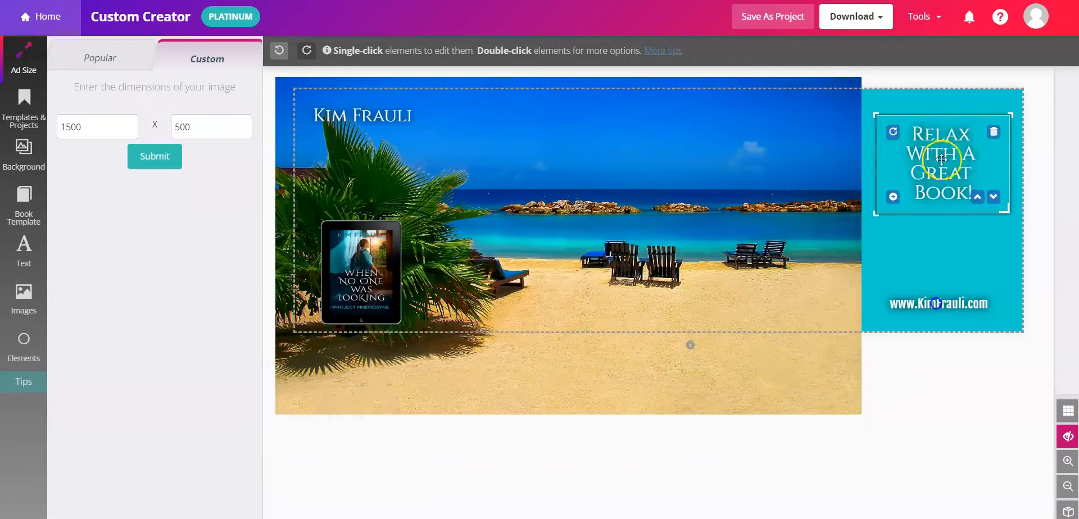
left_click(363, 115)
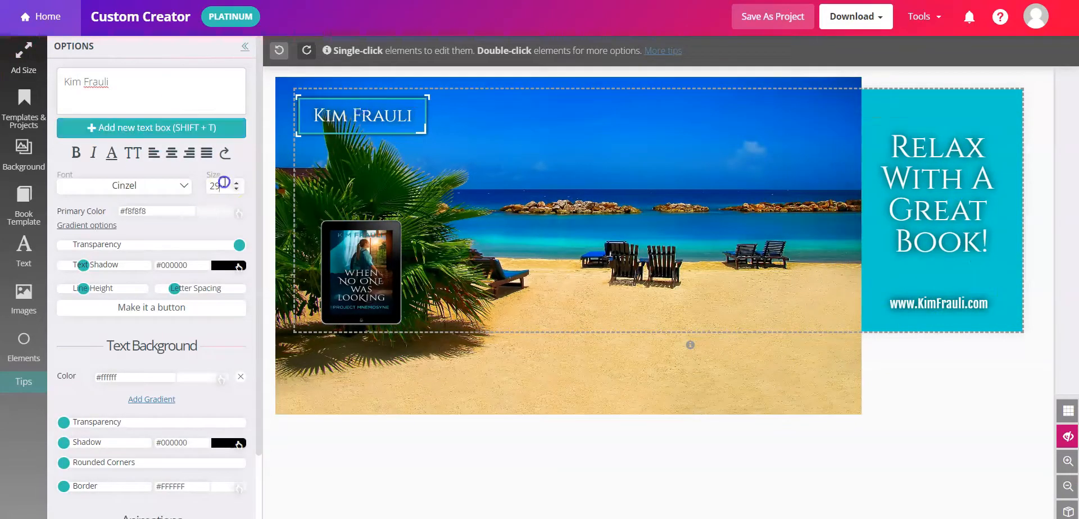
left_click(360, 272)
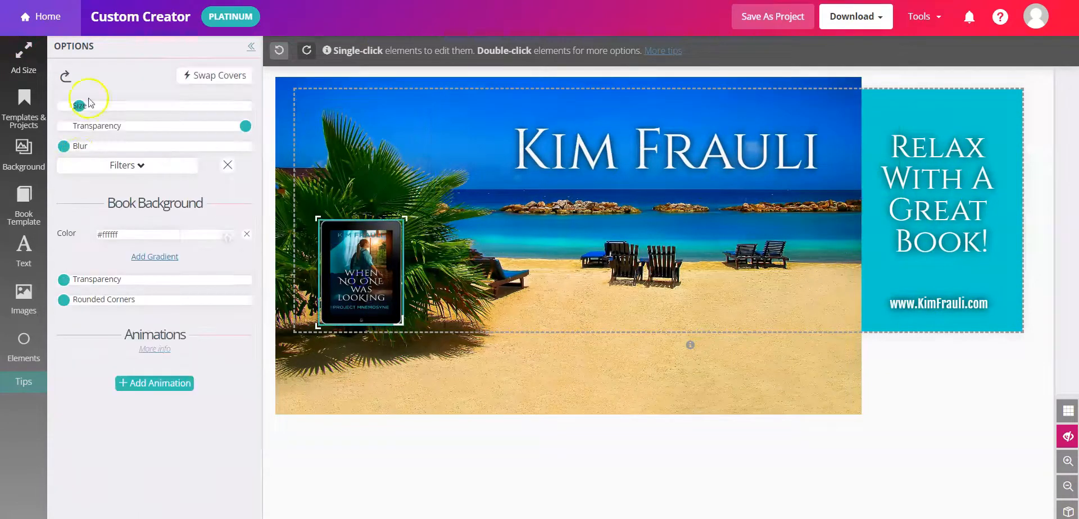